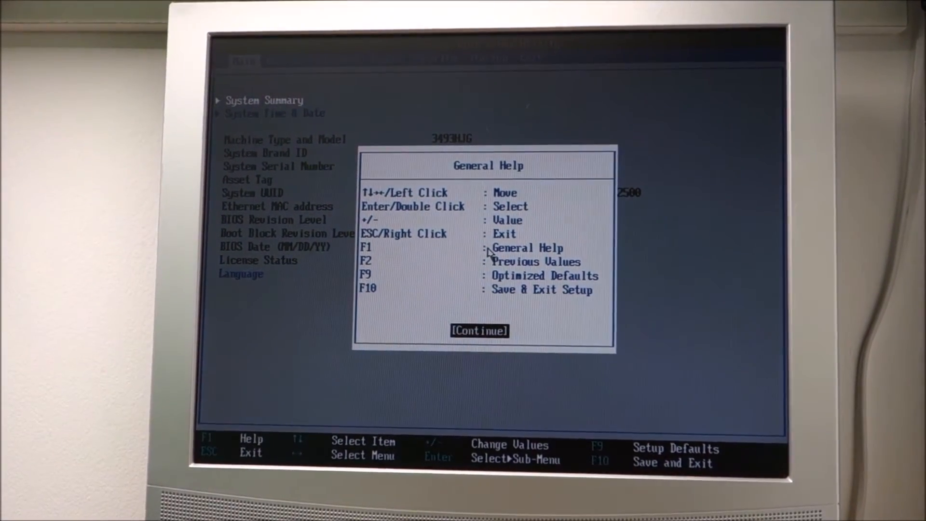
# Dismiss the General Help overview and switch to the Devices page.
pyautogui.click(479, 331)
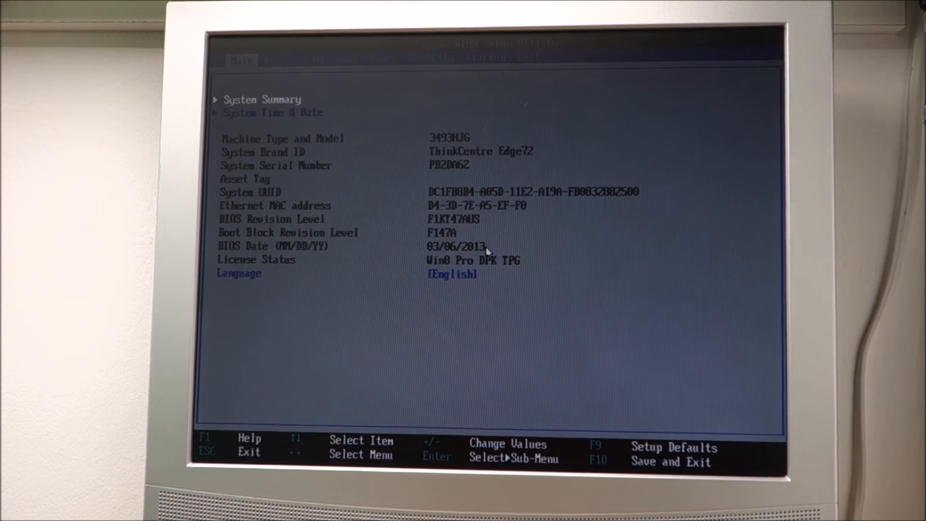
pyautogui.click(284, 60)
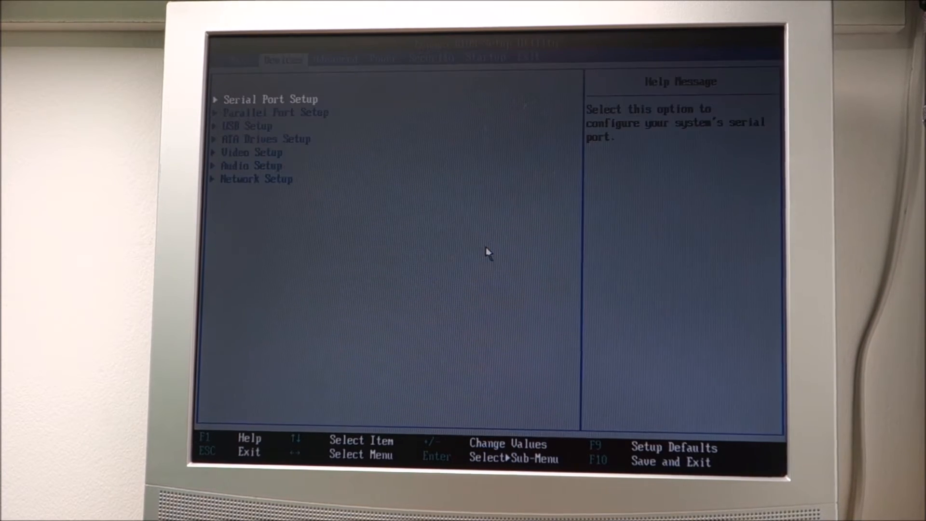
# Move on from the Devices settings toward saving and booting into Windows Setup.
pyautogui.click(431, 58)
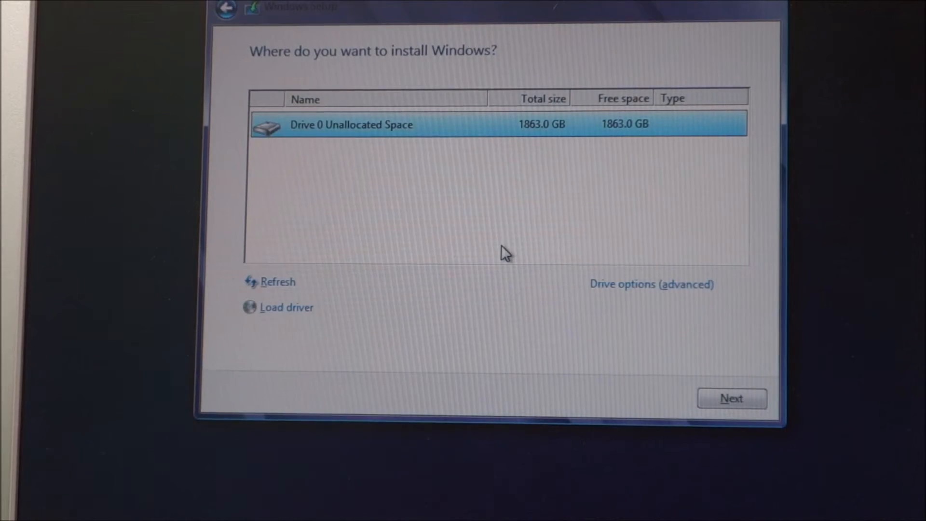
pyautogui.moveTo(576, 142)
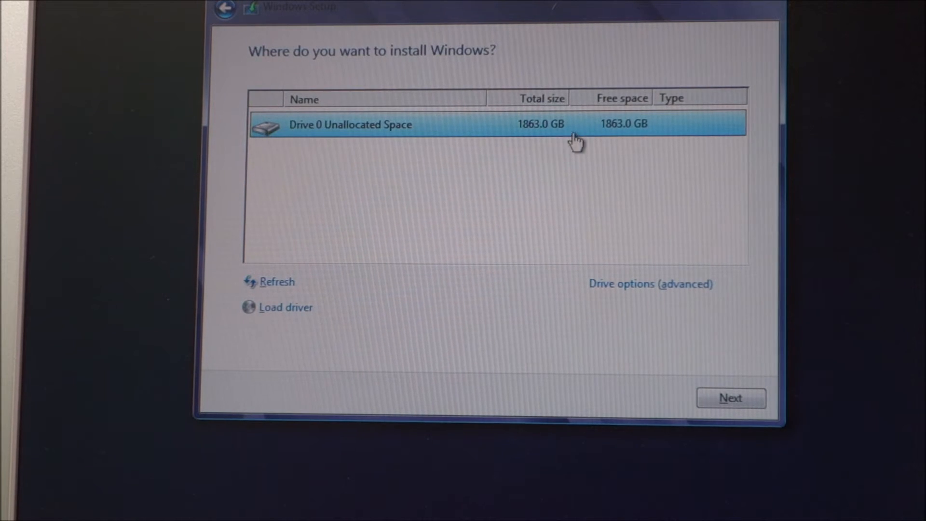
pyautogui.moveTo(649, 285)
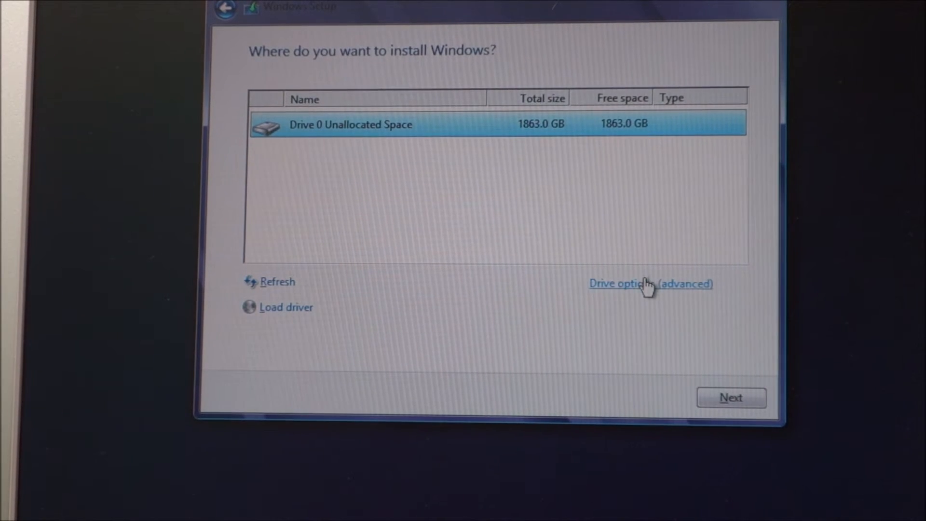
# Show advanced drive options and select the 1907729 MB partition size for editing.
pyautogui.click(650, 284)
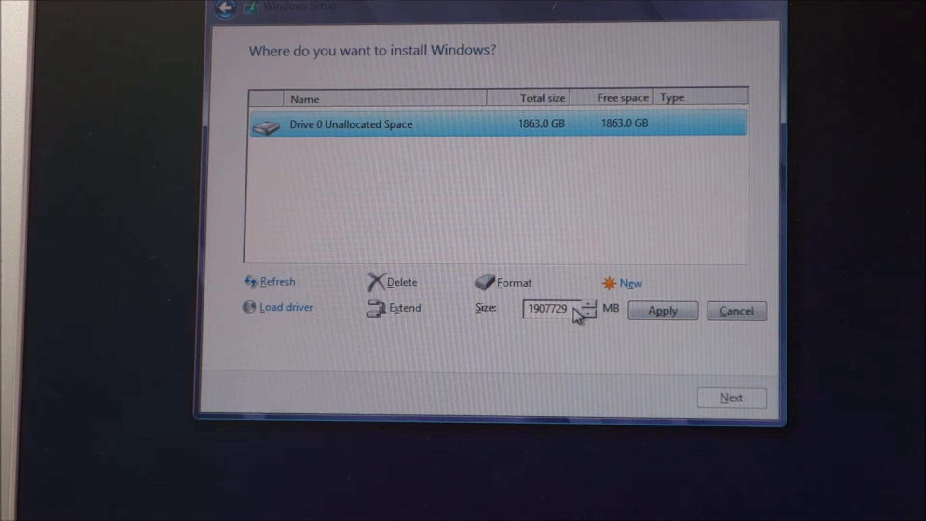
pyautogui.tripleClick(550, 310)
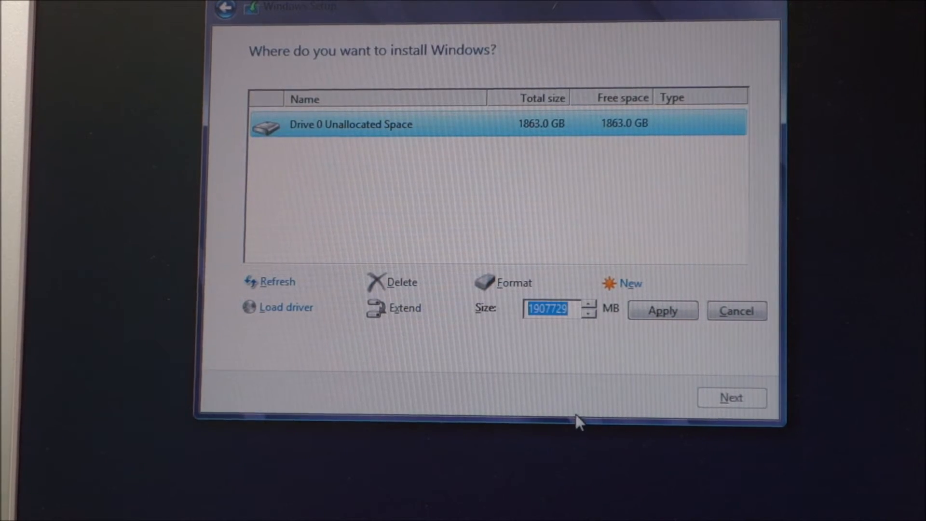
pyautogui.moveTo(532, 375)
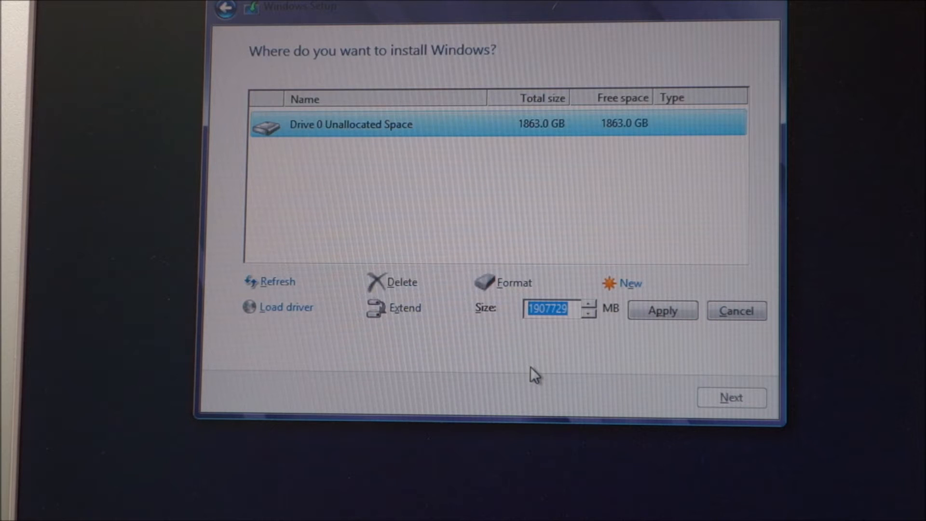
pyautogui.moveTo(696, 159)
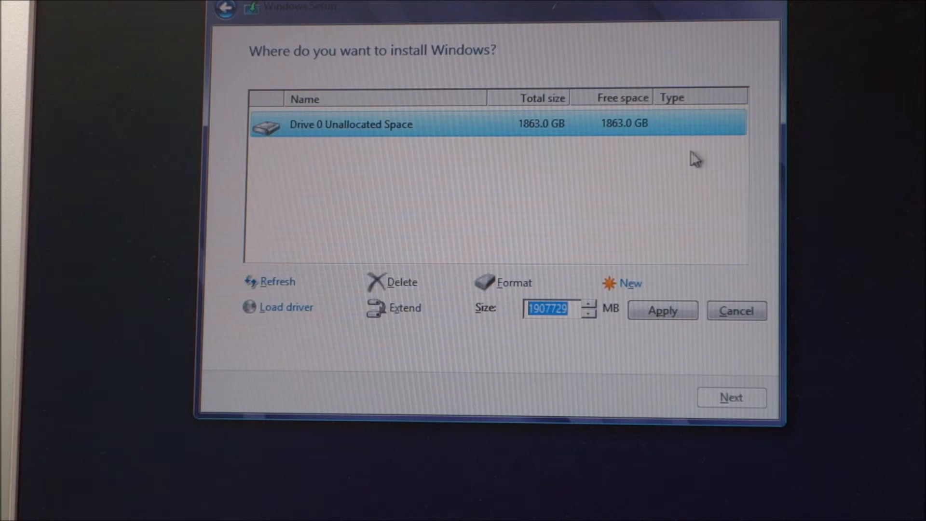
pyautogui.moveTo(695, 265)
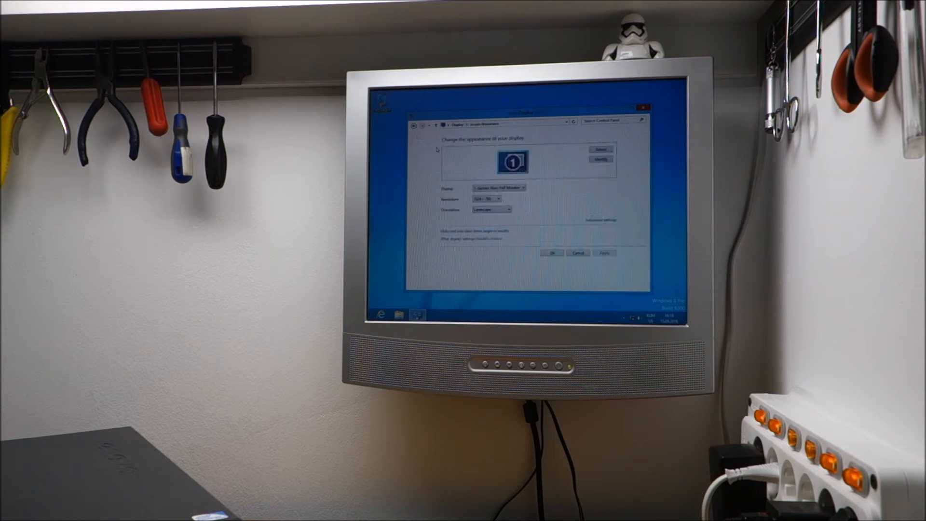
# Try two screen resolutions from the Resolution dropdown and keep the second.
pyautogui.click(498, 198)
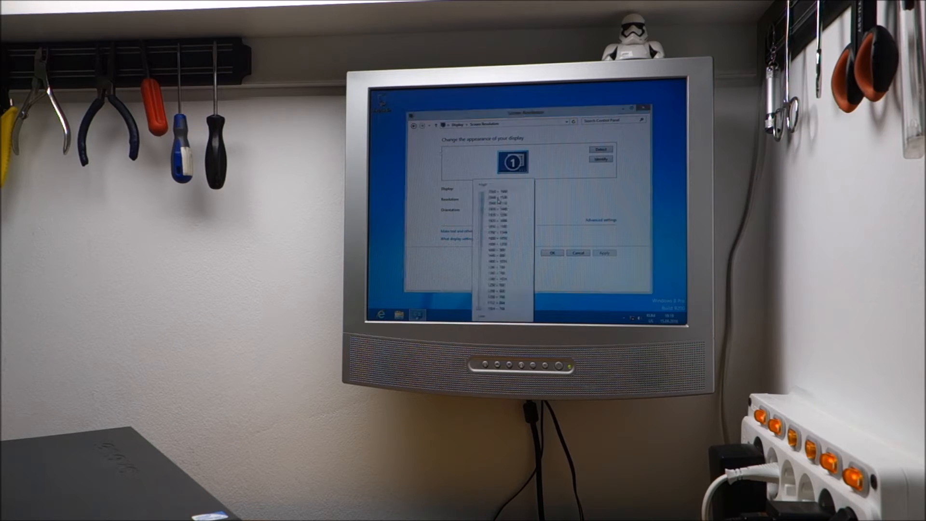
pyautogui.click(494, 199)
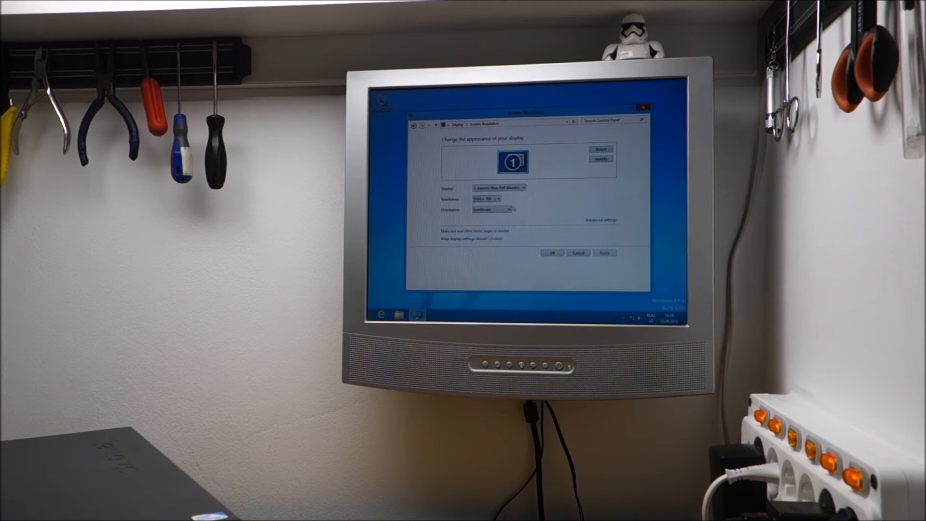
pyautogui.click(497, 198)
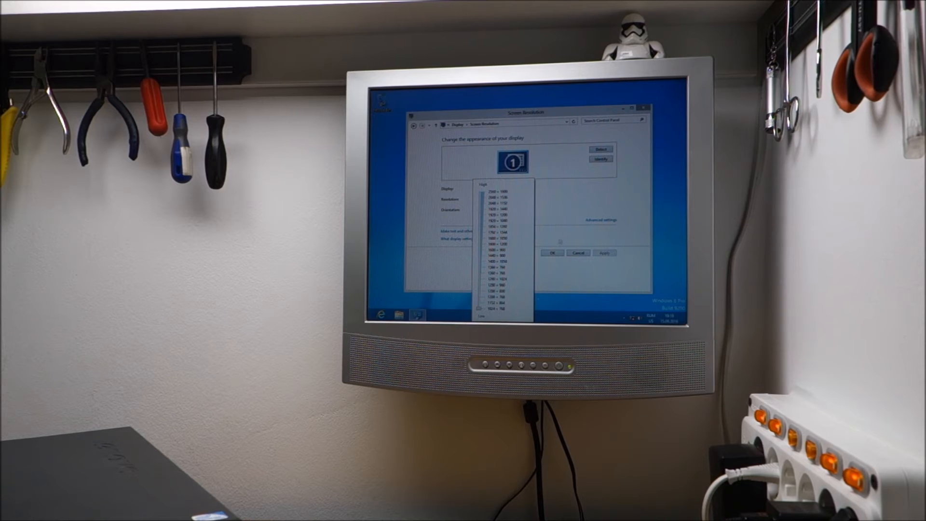
pyautogui.click(495, 308)
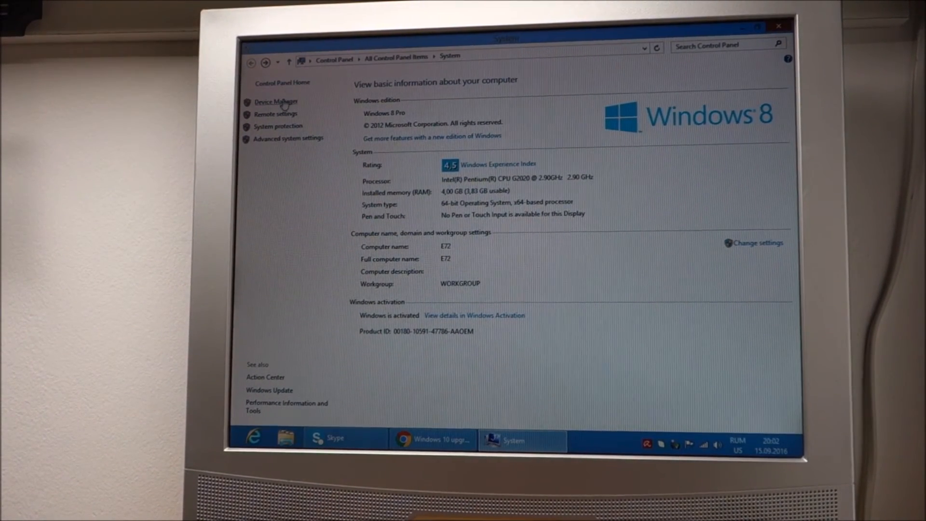
# Open and reposition Device Manager, then close it and the System window.
pyautogui.click(275, 101)
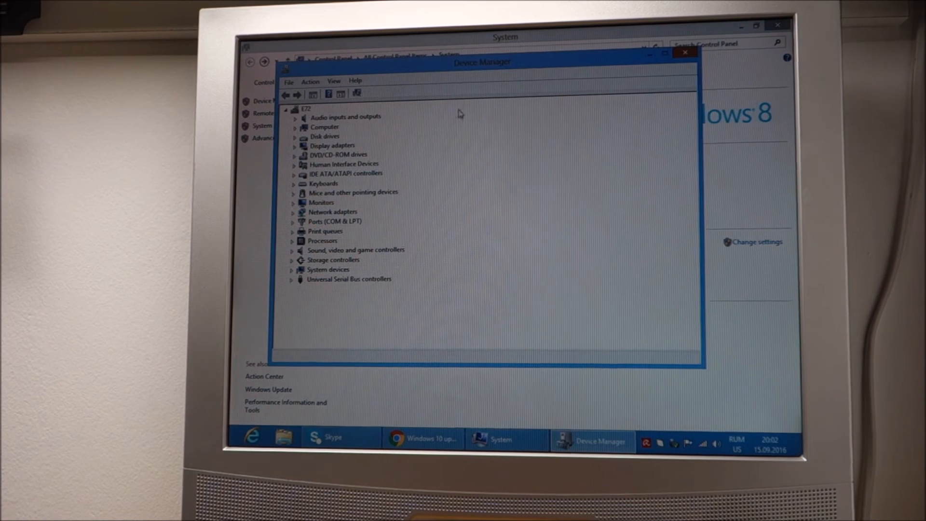
pyautogui.moveTo(481, 62); pyautogui.dragTo(508, 73)
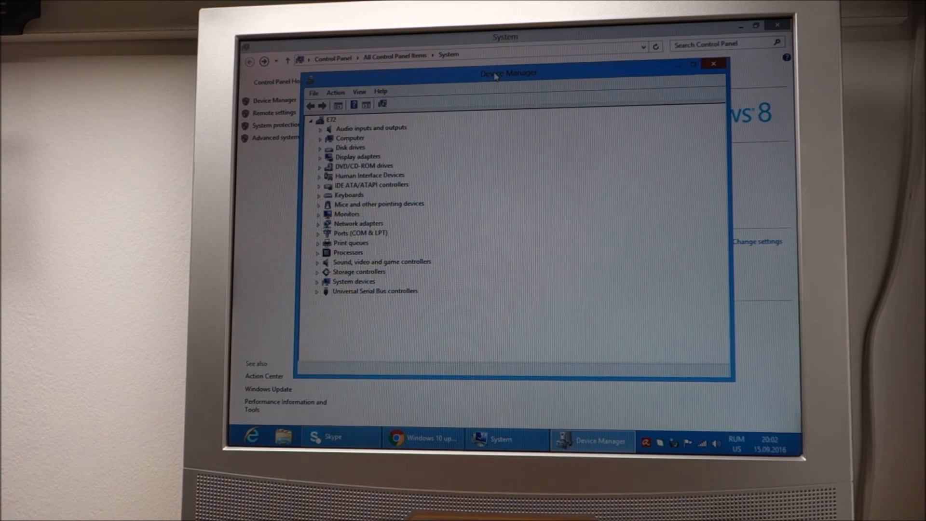
pyautogui.moveTo(517, 81)
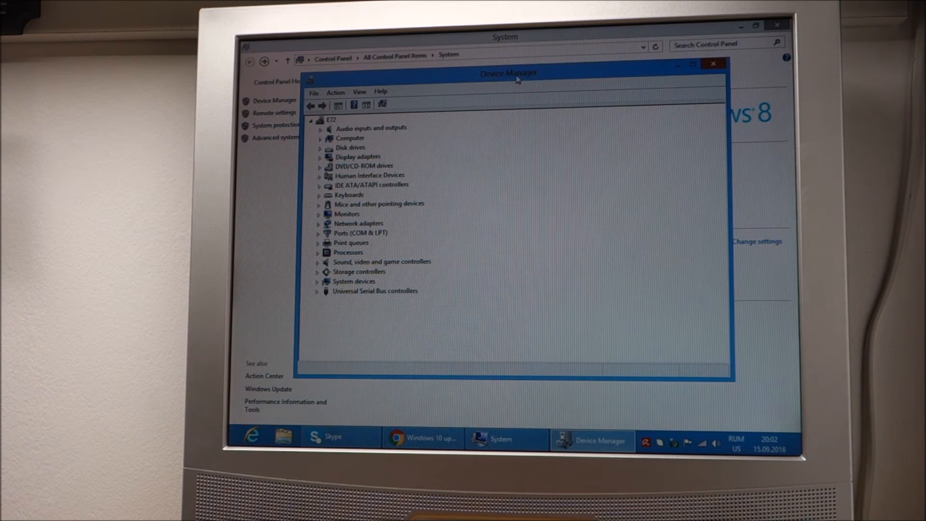
pyautogui.click(713, 63)
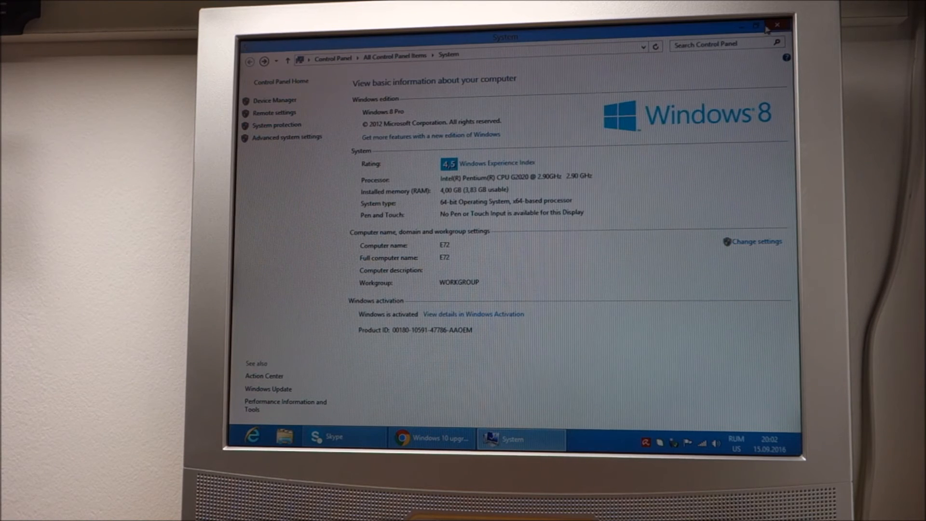
pyautogui.click(776, 24)
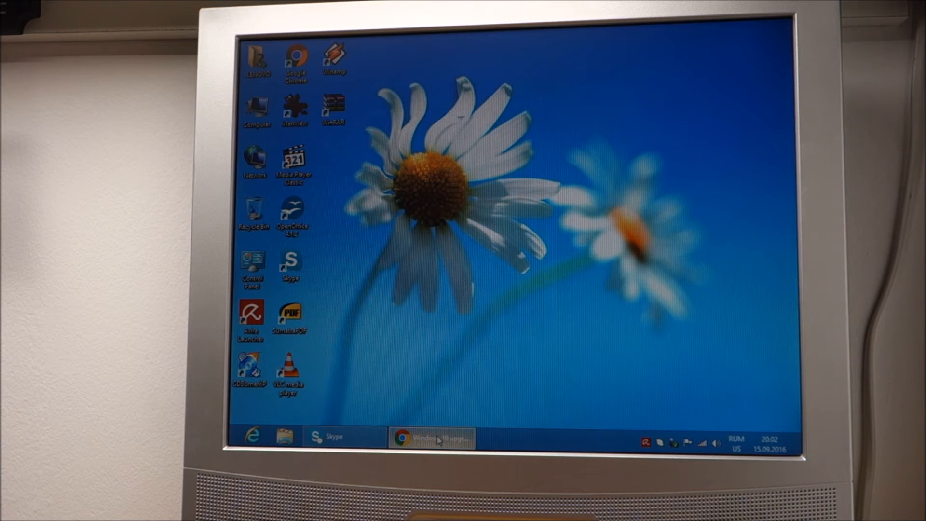
# Restore the Chrome 'Windows 10 upgrade' page from the taskbar.
pyautogui.click(431, 437)
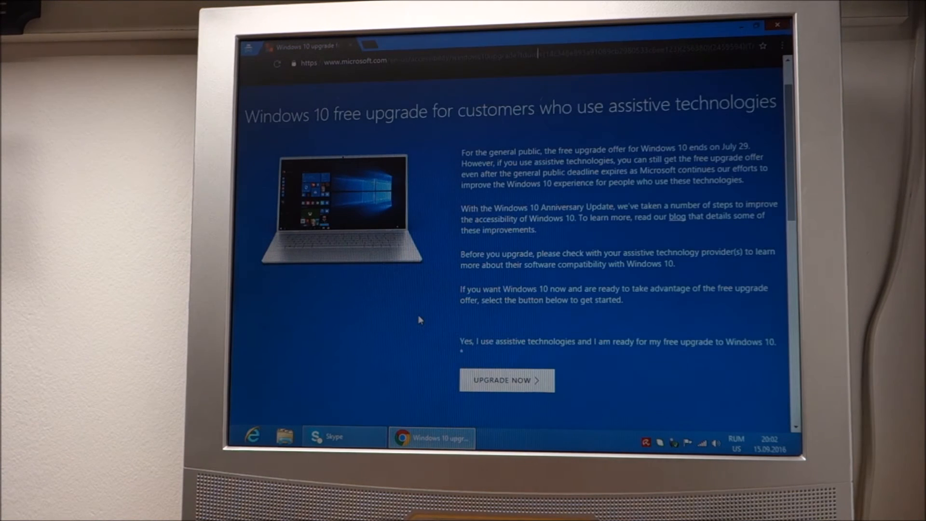
pyautogui.moveTo(499, 312)
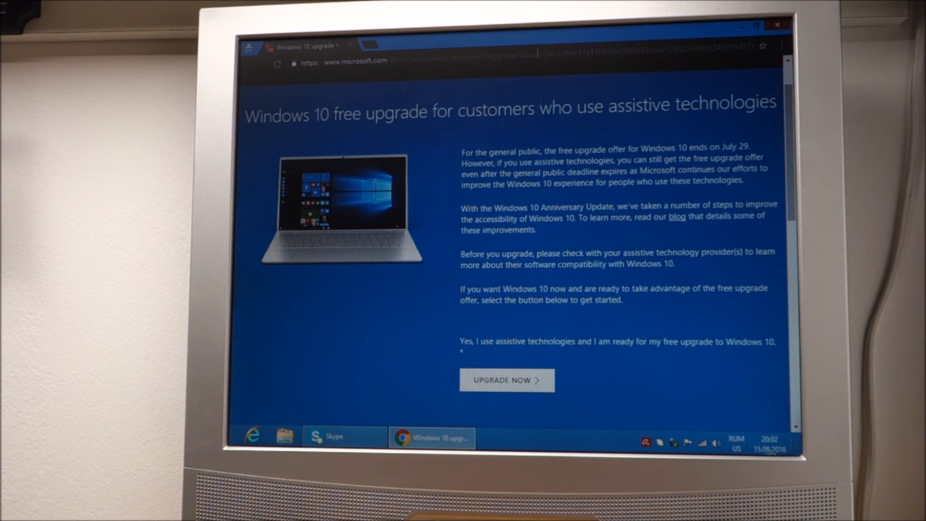
pyautogui.moveTo(715, 354)
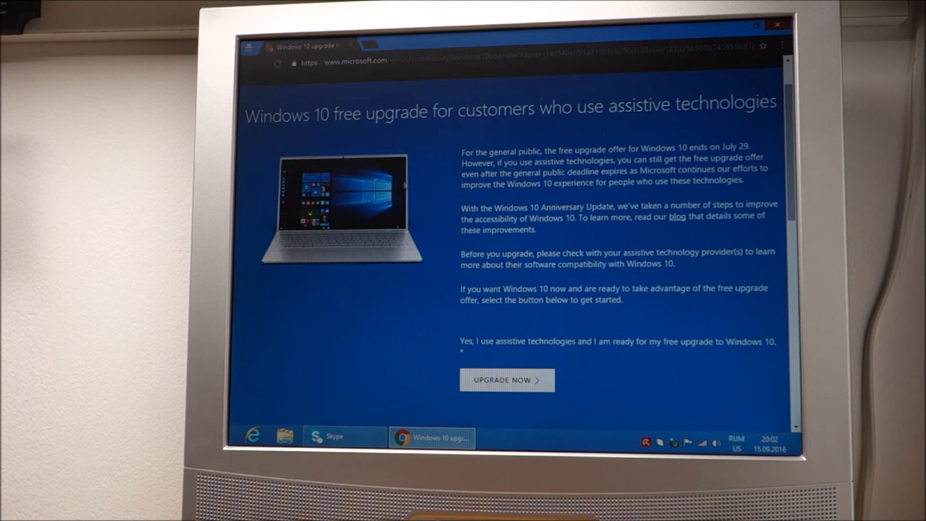
pyautogui.moveTo(535, 331)
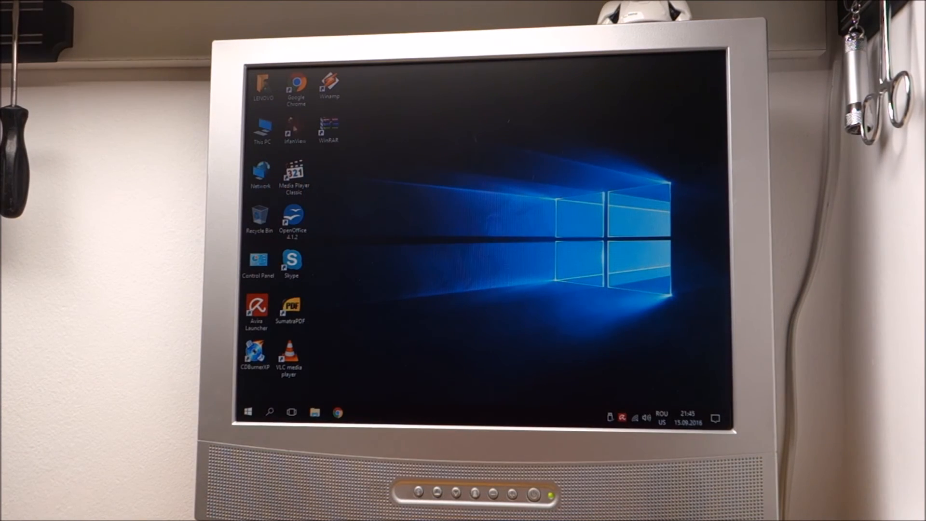
pyautogui.rightClick(262, 129)
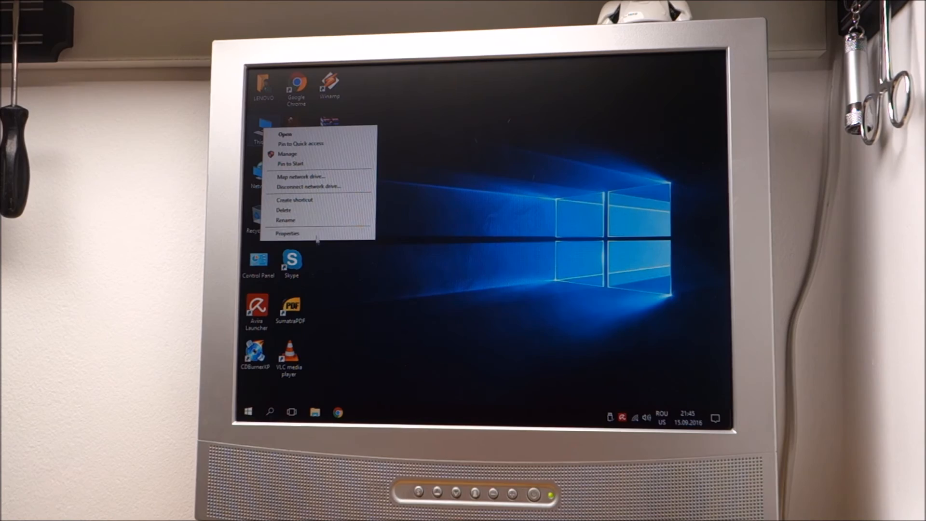
pyautogui.click(288, 233)
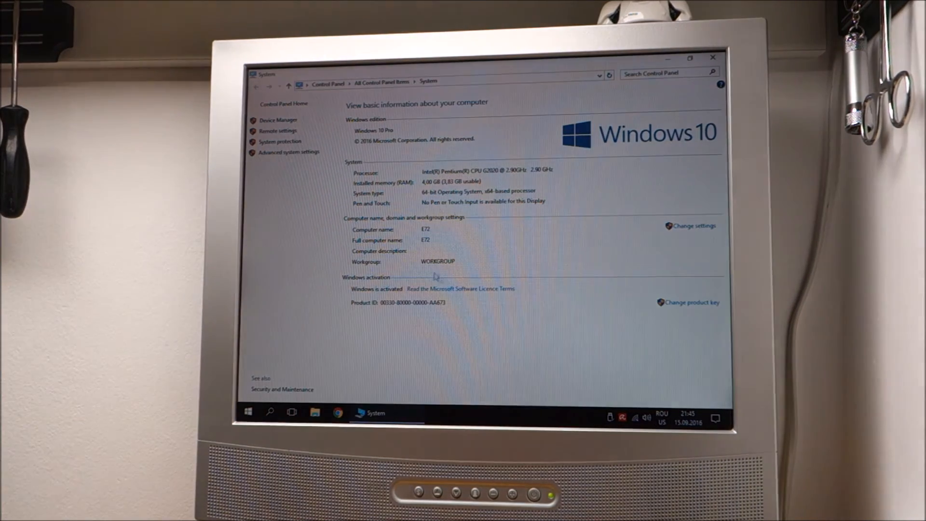
pyautogui.click(278, 119)
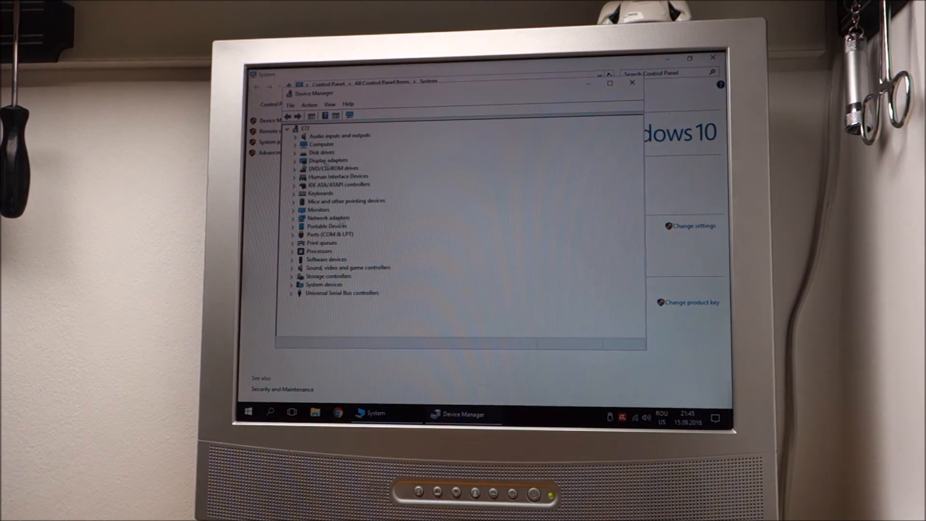
pyautogui.click(631, 83)
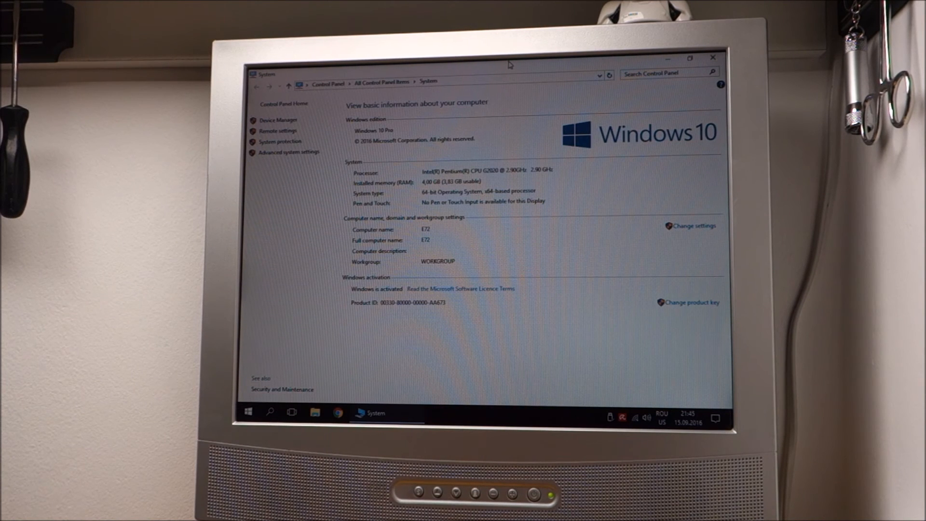
pyautogui.moveTo(494, 216)
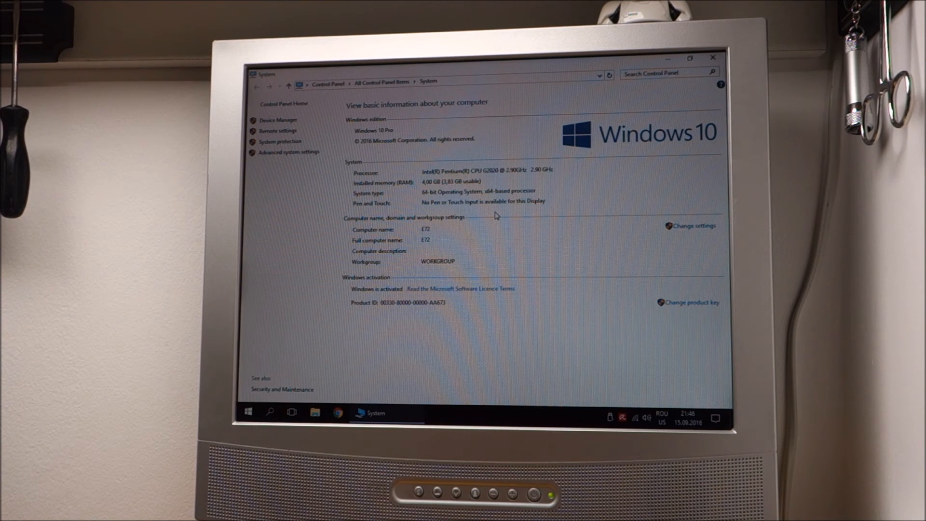
pyautogui.moveTo(415, 270)
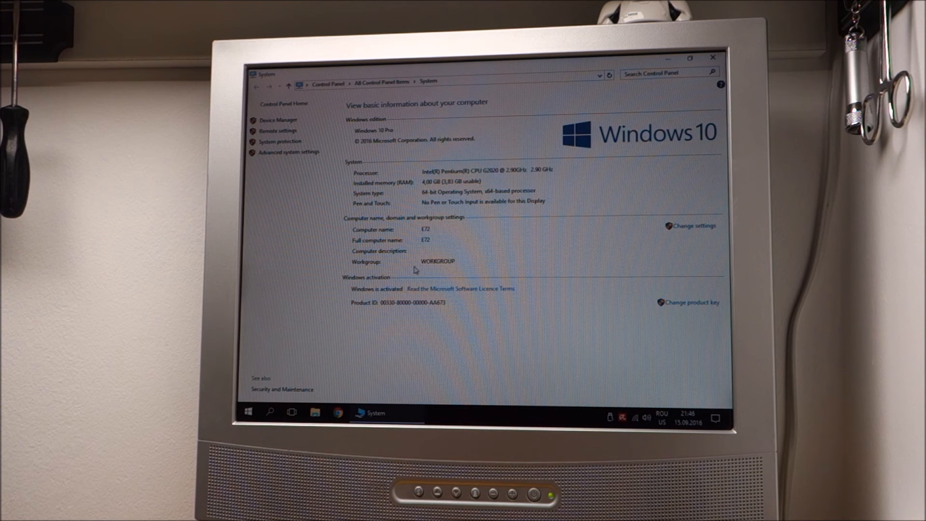
pyautogui.moveTo(563, 320)
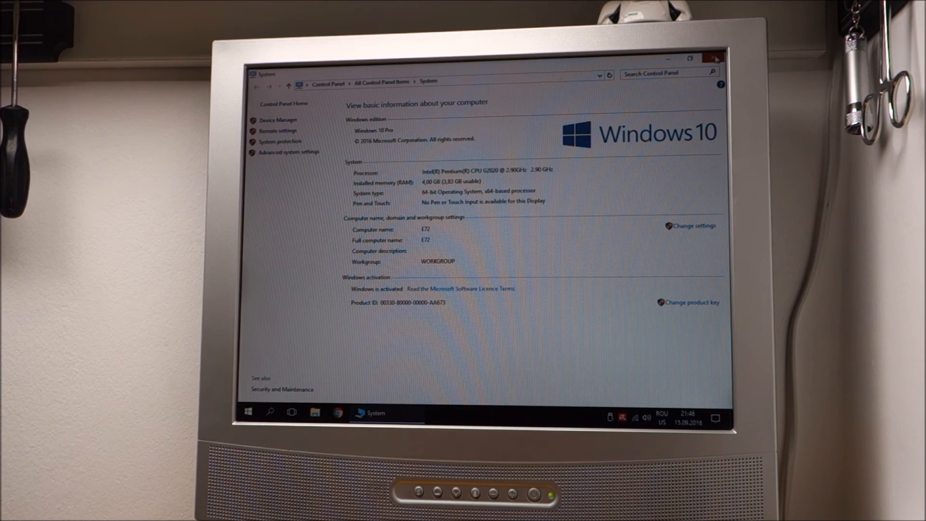
pyautogui.click(715, 59)
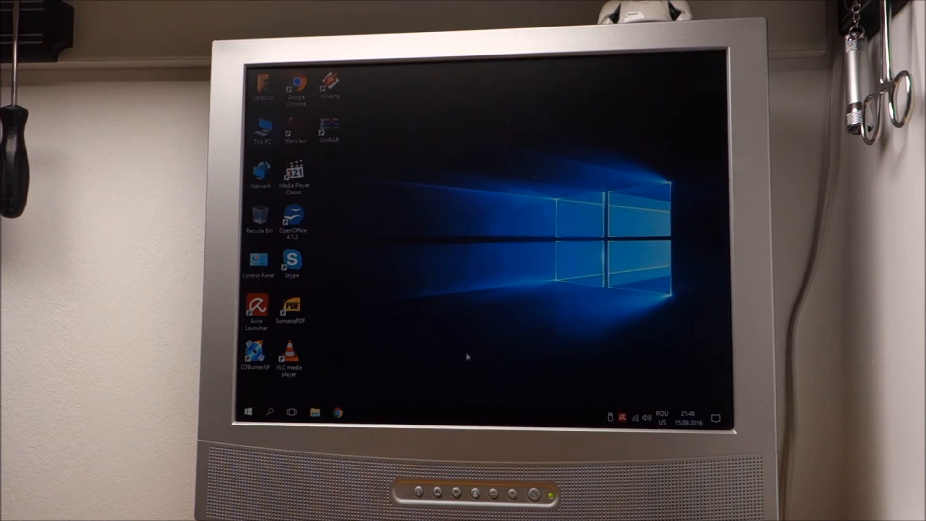
pyautogui.click(247, 412)
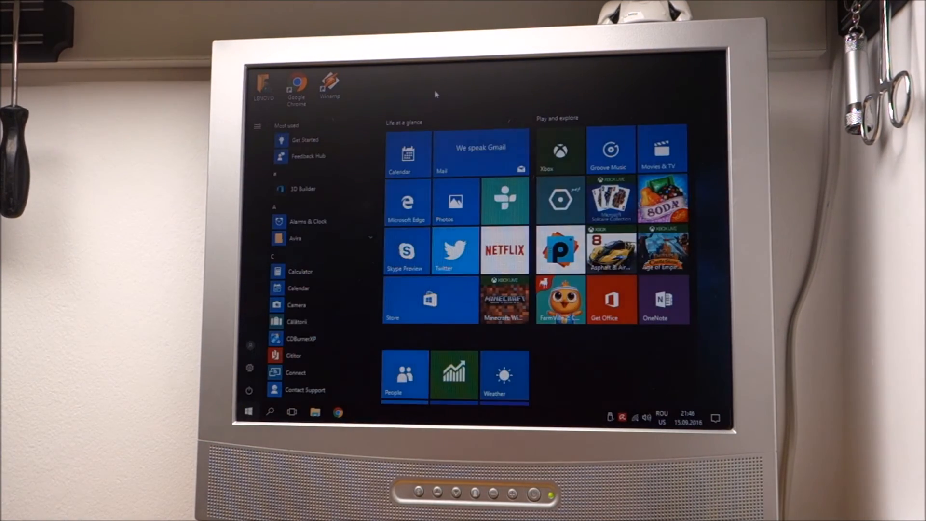
pyautogui.click(247, 411)
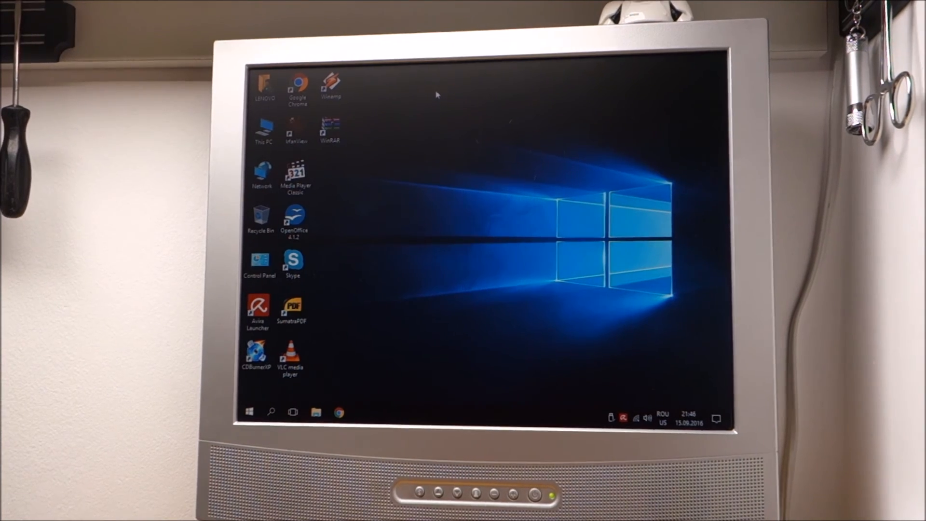